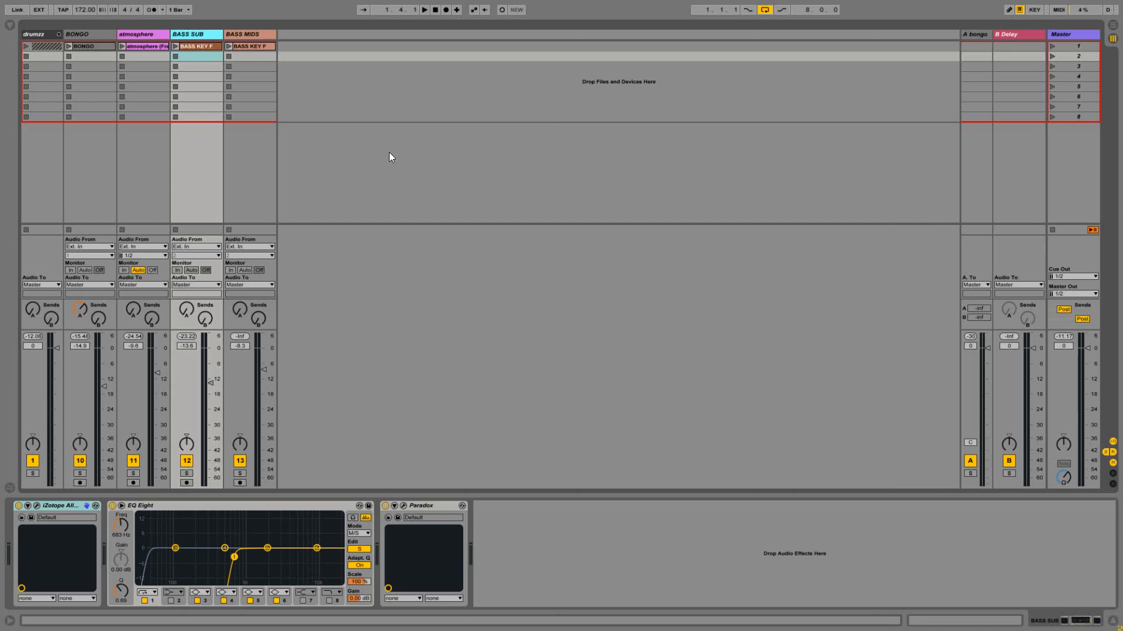
pyautogui.moveTo(310, 83)
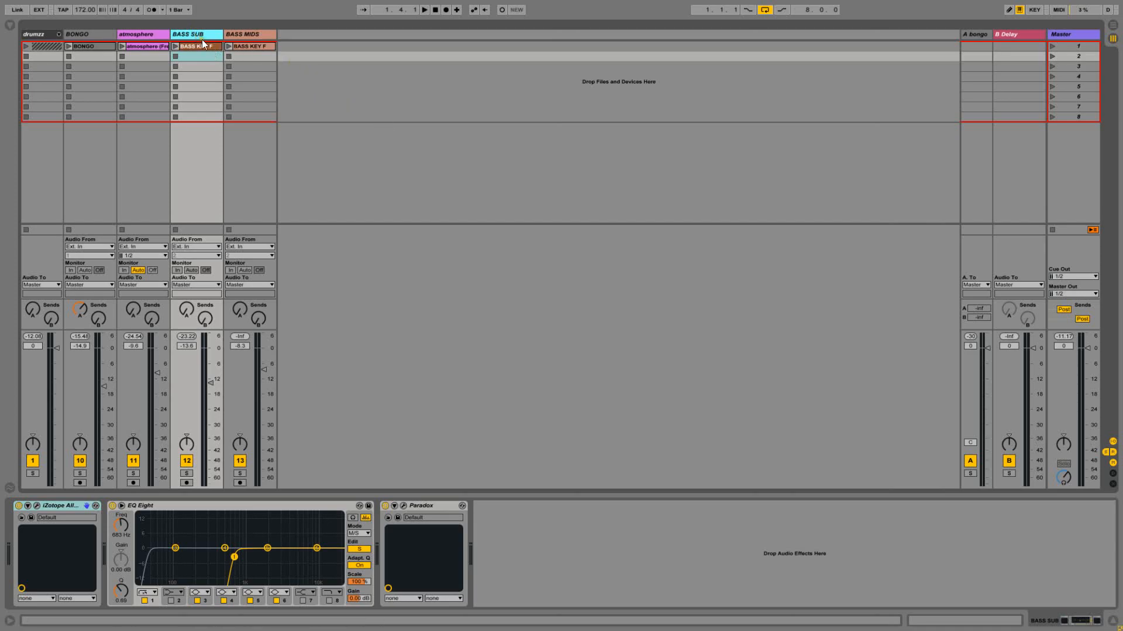
# Step: Review the Bass Sub and Bass Mids tracks' Alloy brickwall EQ windows, then close both
pyautogui.doubleClick(195, 46)
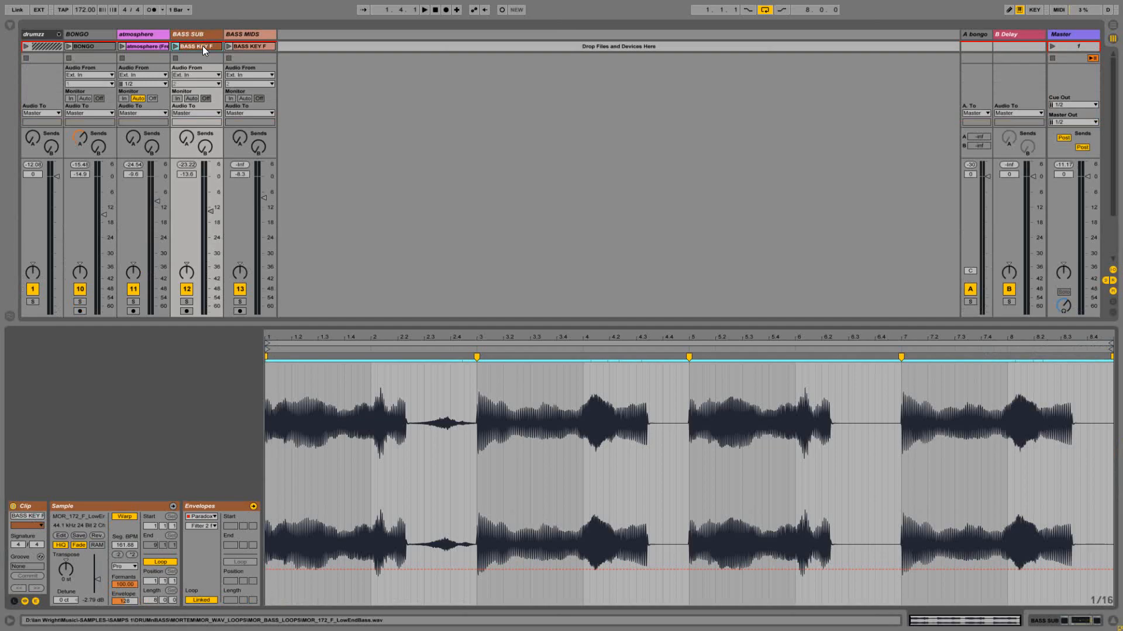
pyautogui.click(187, 34)
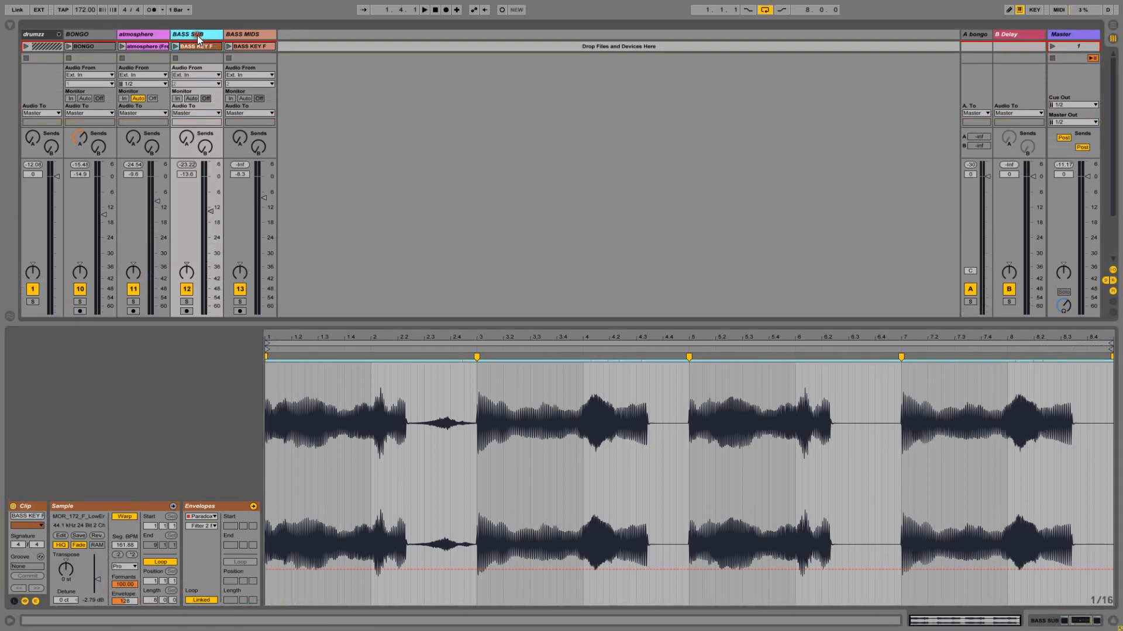
pyautogui.click(248, 34)
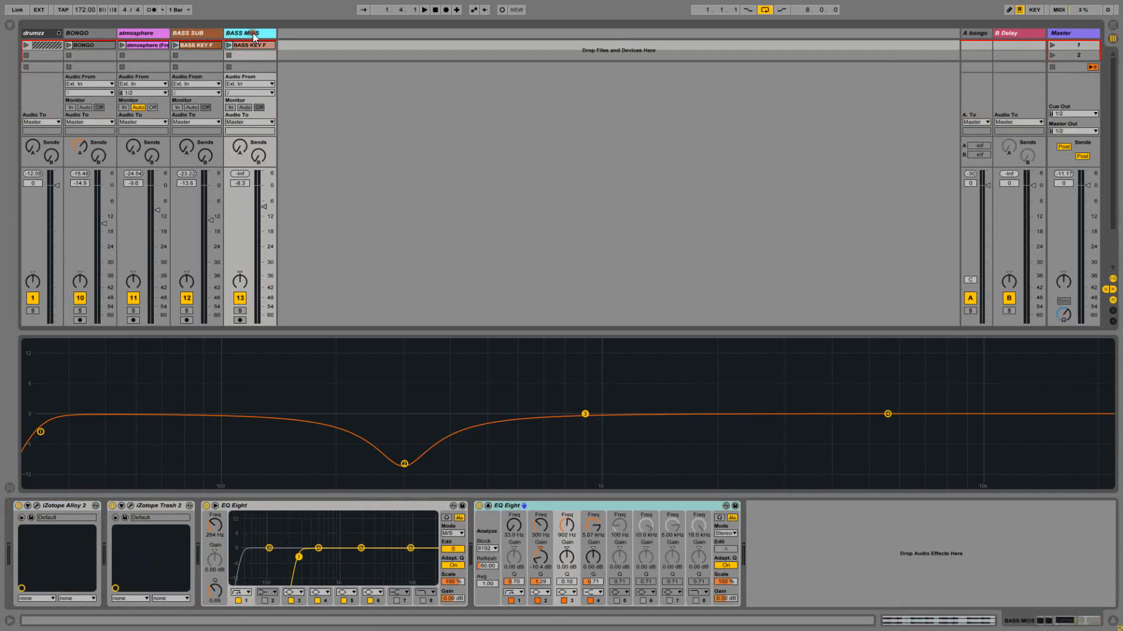
pyautogui.click(196, 33)
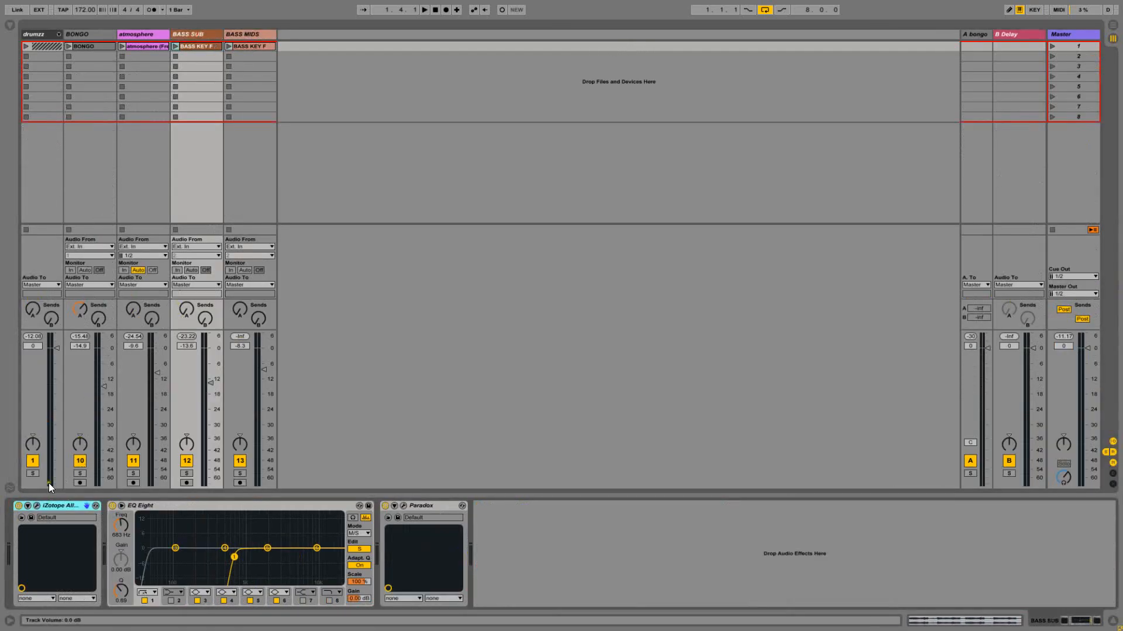
pyautogui.click(37, 507)
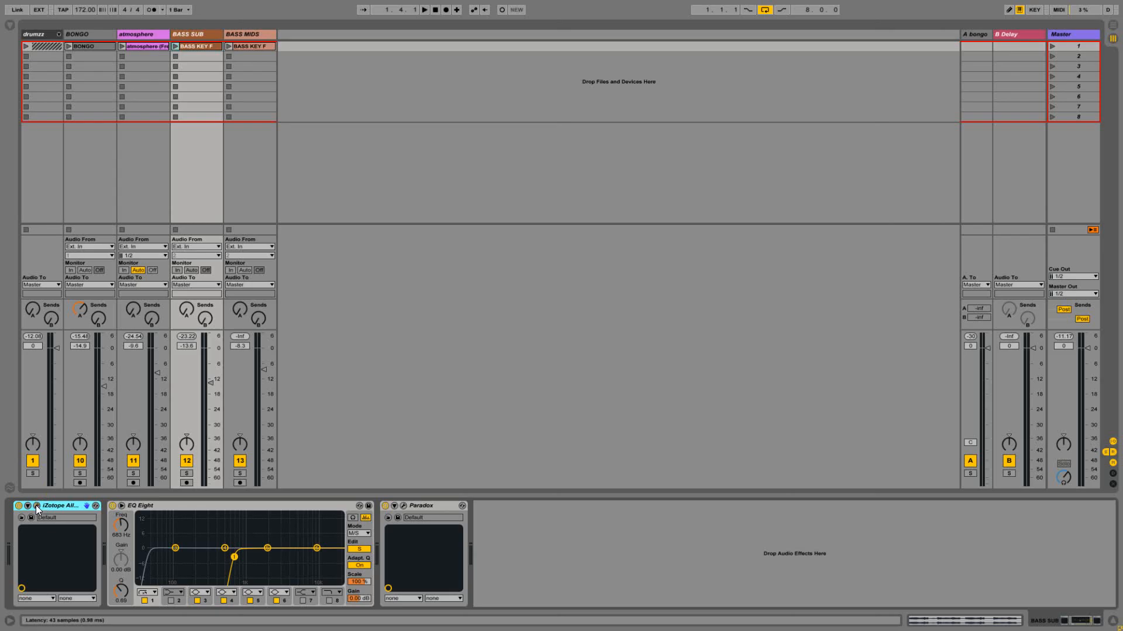
pyautogui.click(36, 506)
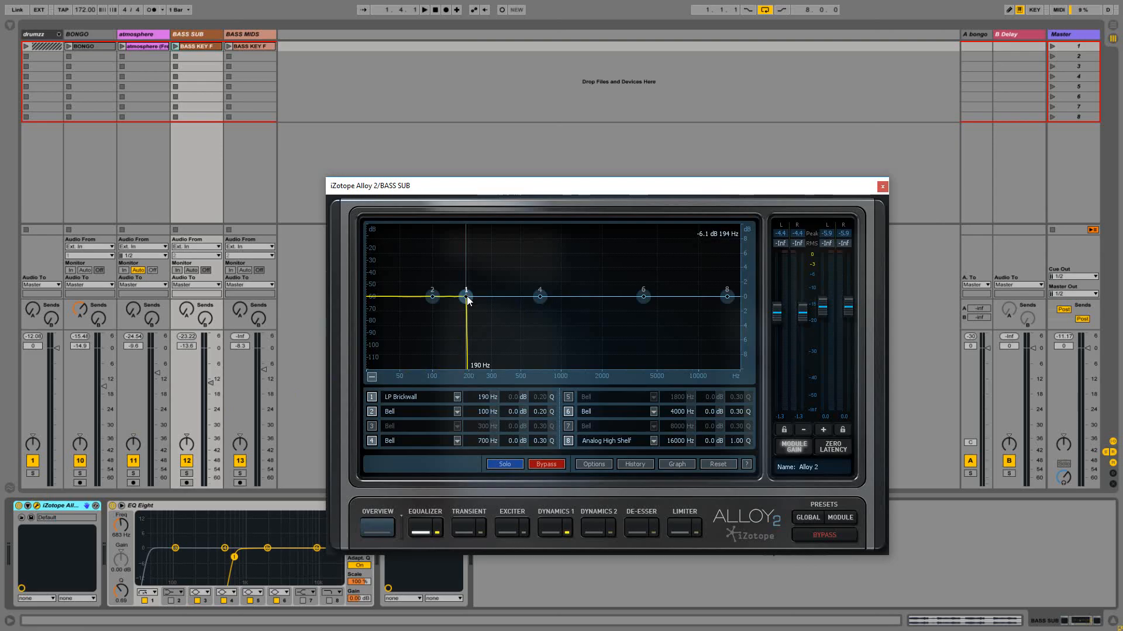
pyautogui.moveTo(720, 195)
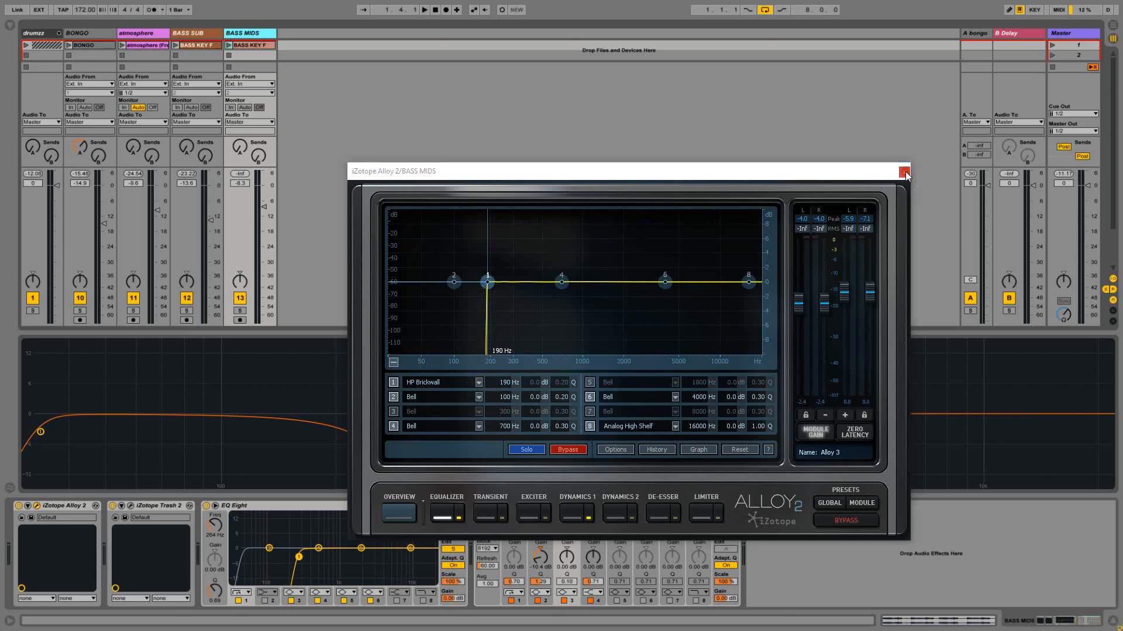
pyautogui.click(904, 171)
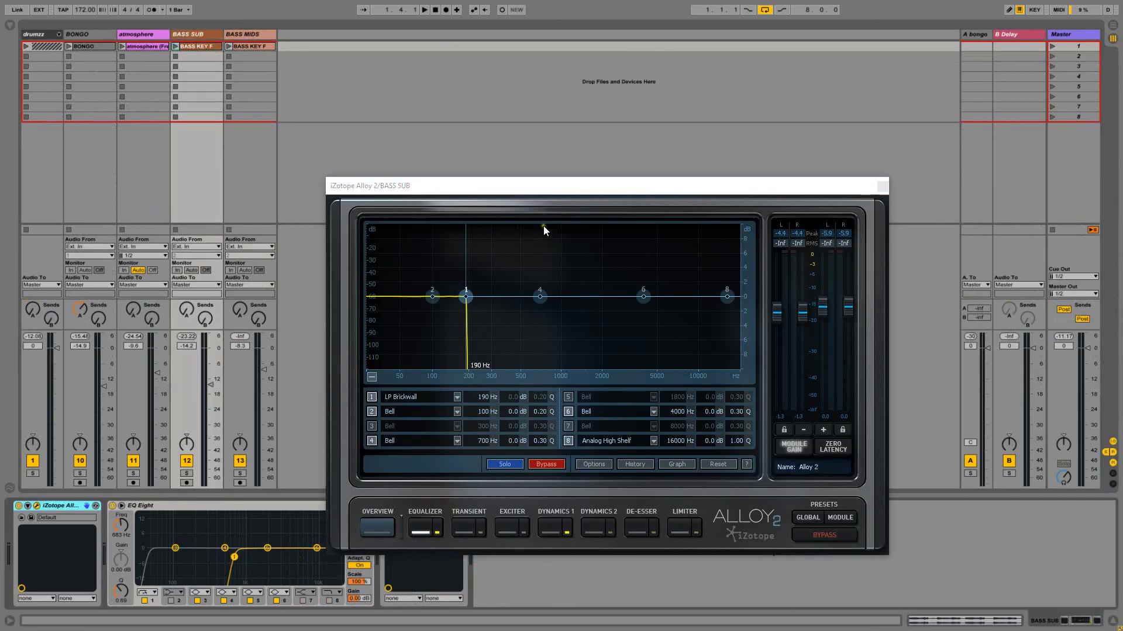
pyautogui.moveTo(480, 201)
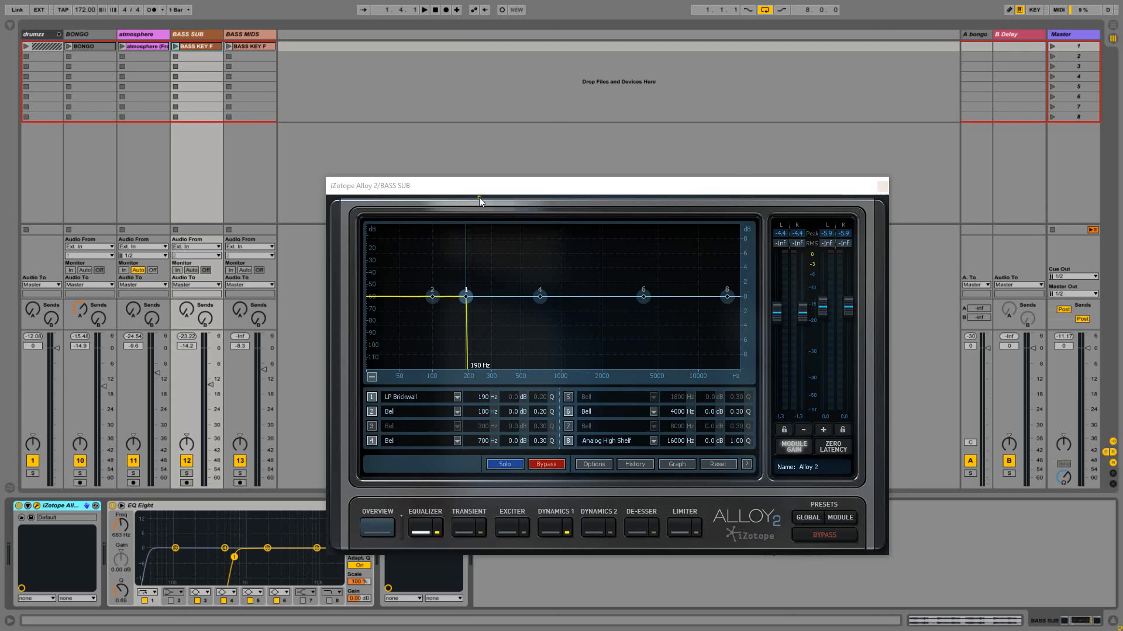
pyautogui.moveTo(361, 150)
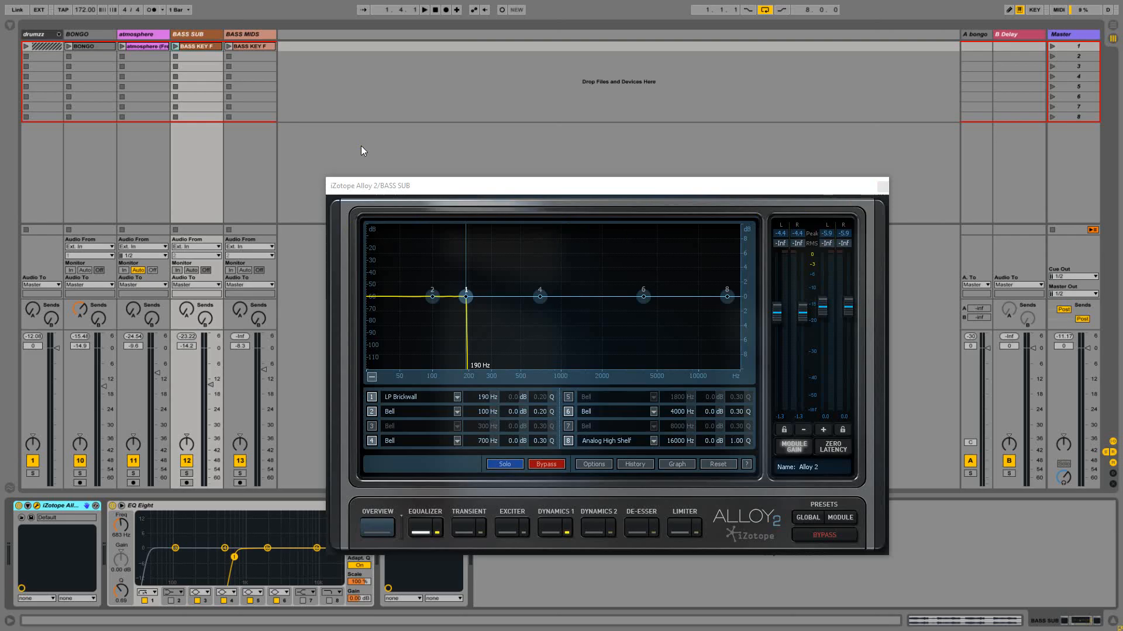
pyautogui.click(419, 10)
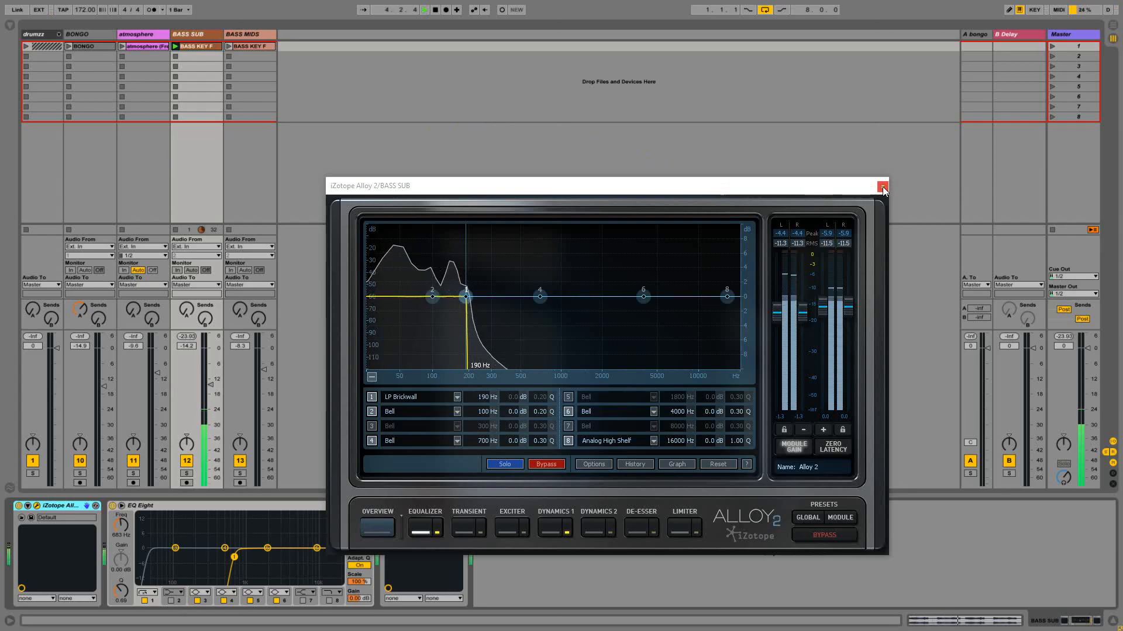
pyautogui.click(883, 186)
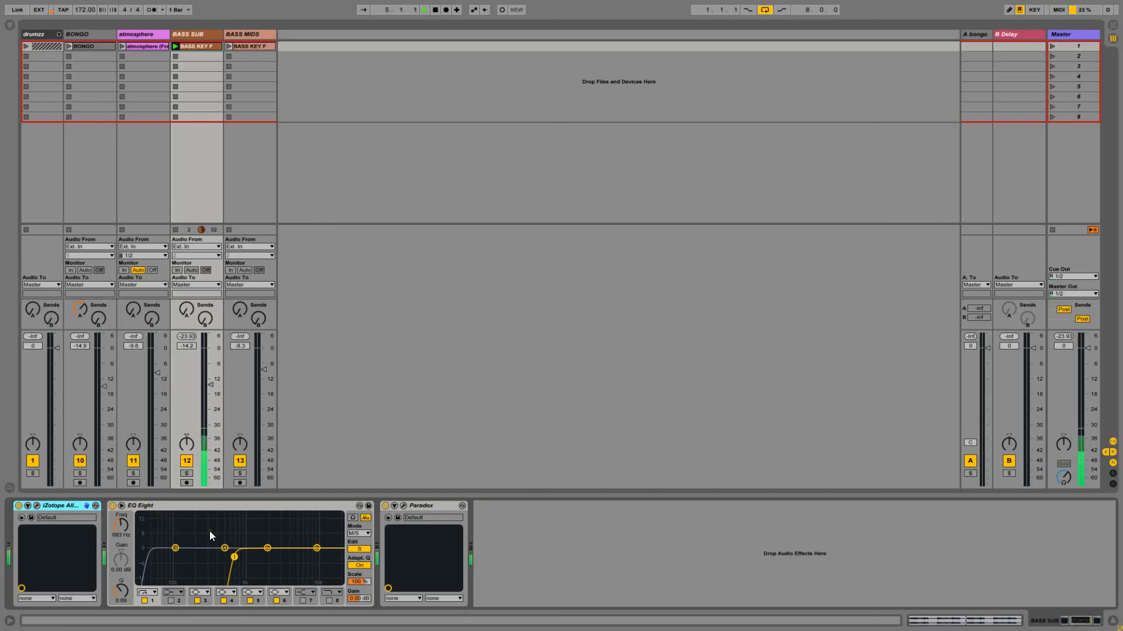
# Step: Bring up the Sub track's Paradox EQ and point the clip envelope at a Paradox parameter
pyautogui.click(404, 508)
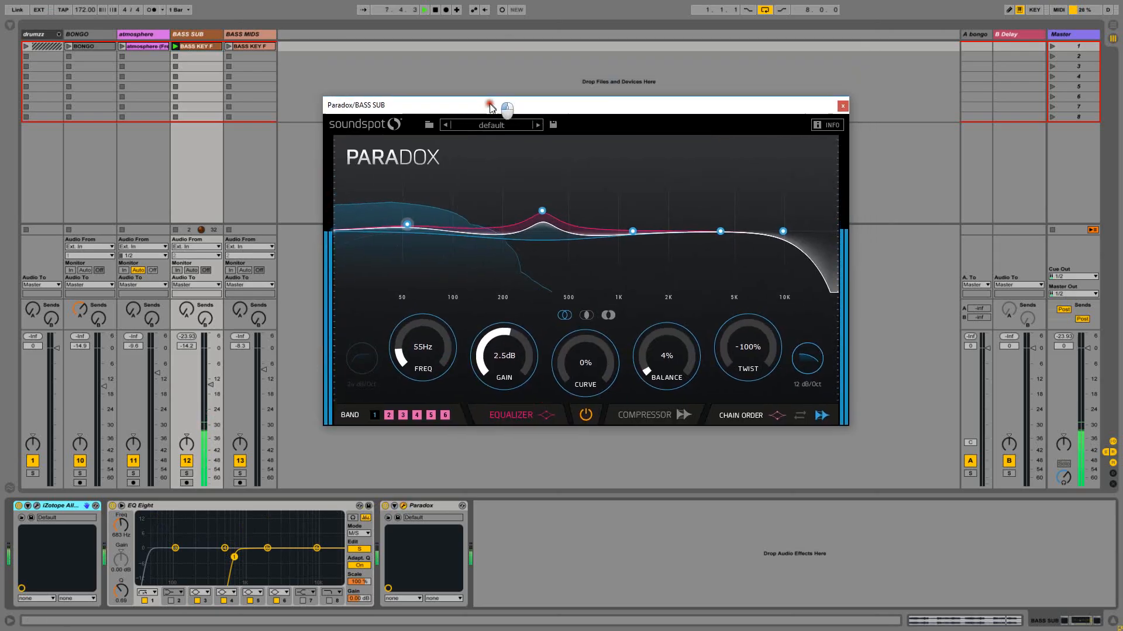
pyautogui.moveTo(426, 105); pyautogui.dragTo(426, 130)
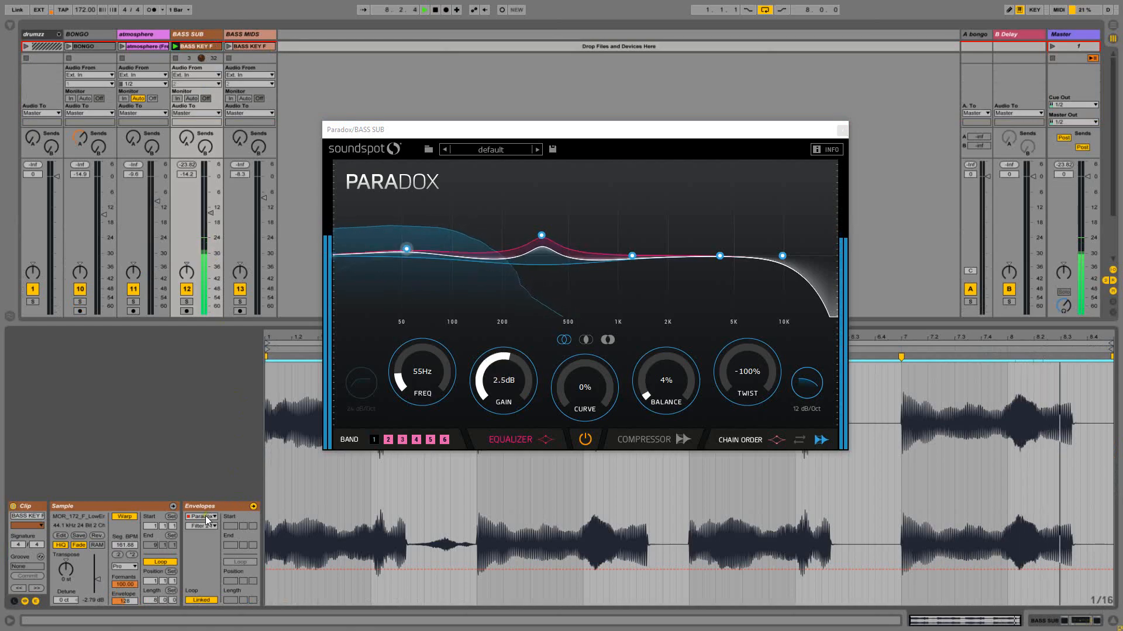
pyautogui.click(203, 526)
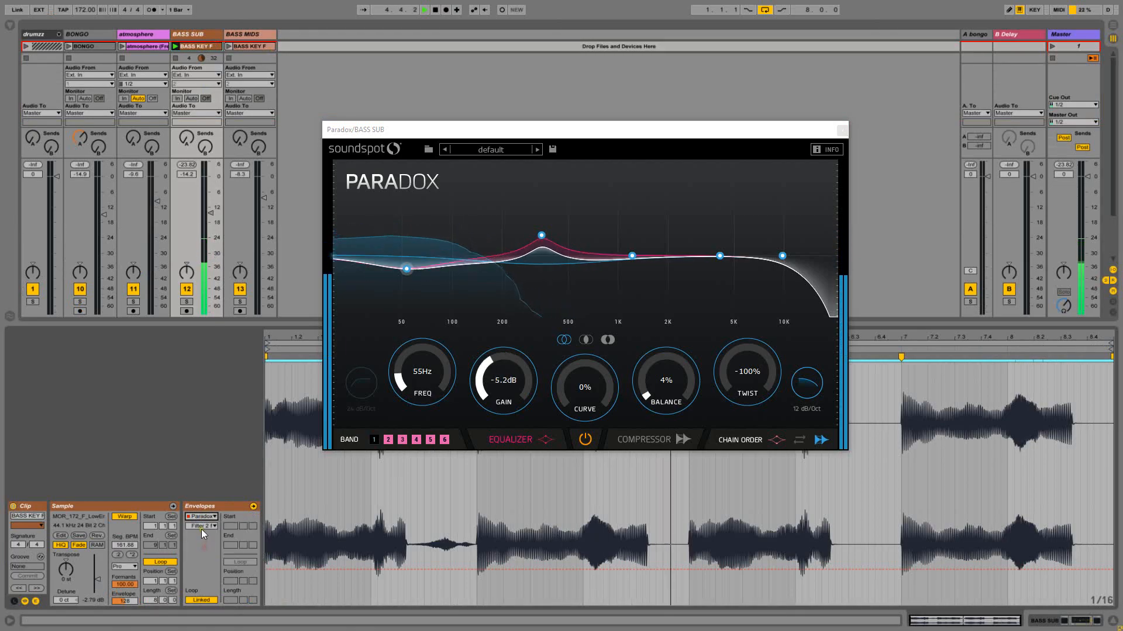
pyautogui.click(201, 526)
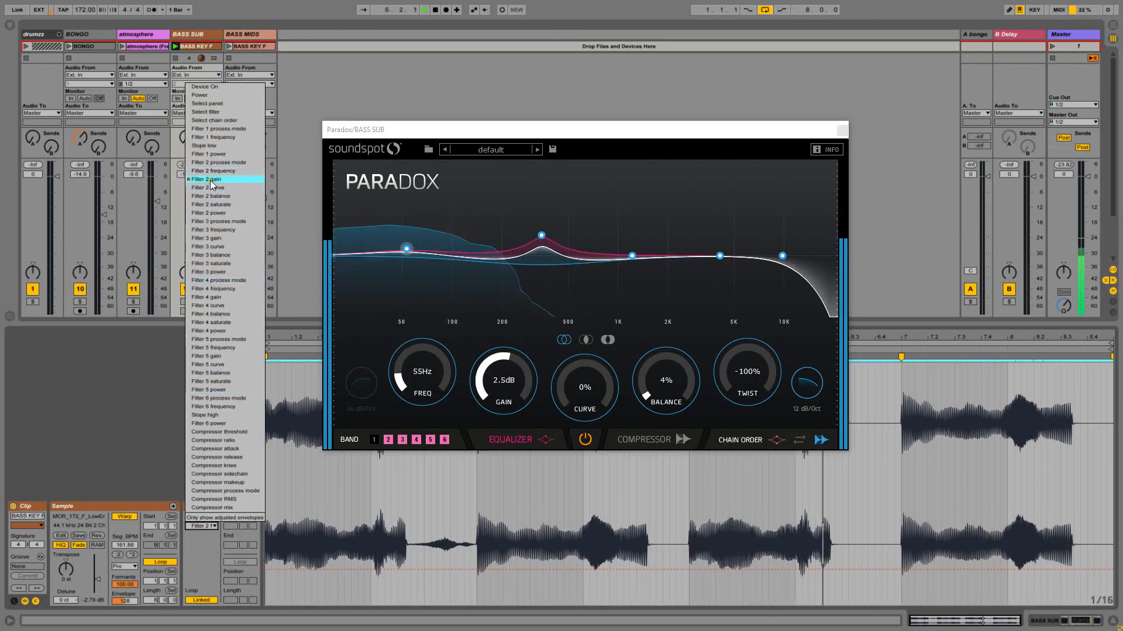
pyautogui.click(208, 179)
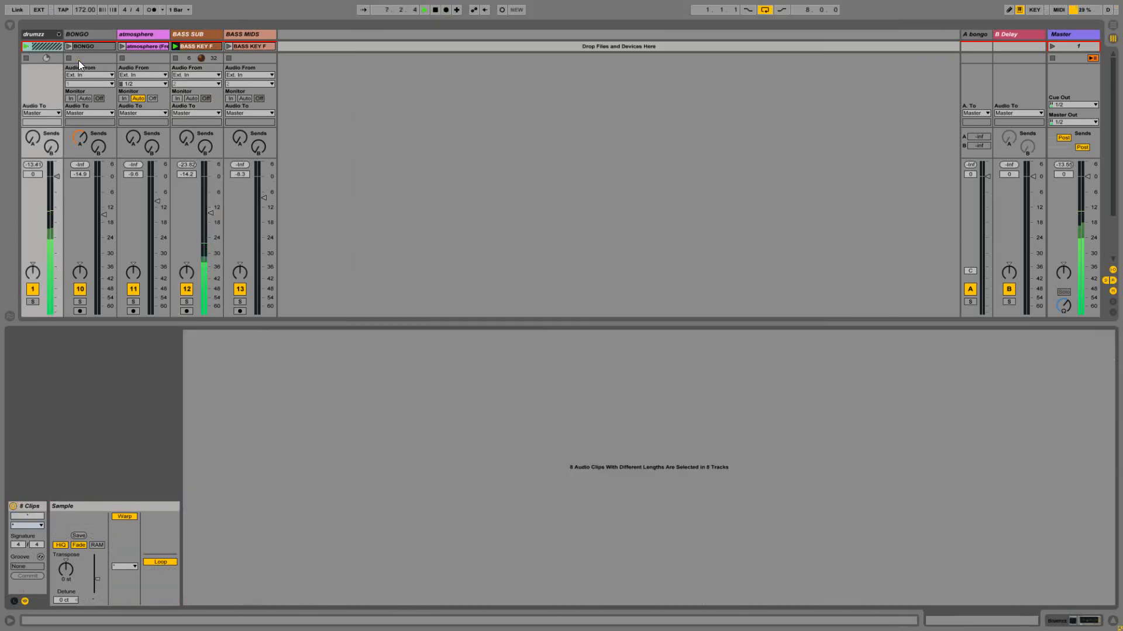
# Step: Raise Paradox's lowest band from 55 Hz to 60 Hz at 2.5 dB gain
pyautogui.click(174, 46)
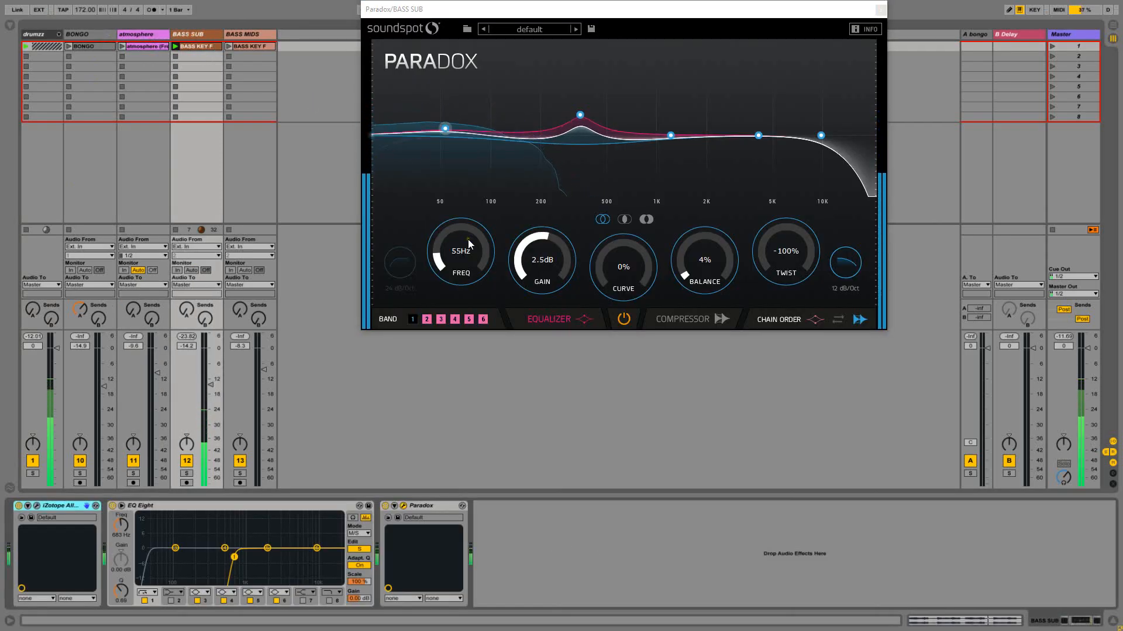
pyautogui.moveTo(445, 128); pyautogui.dragTo(446, 154)
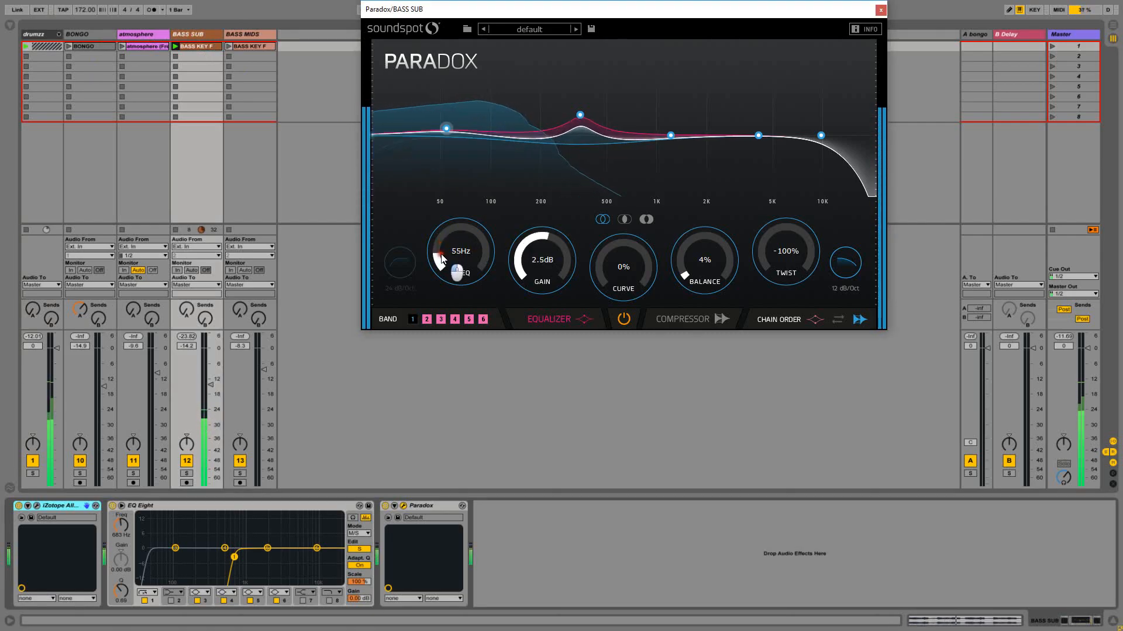
pyautogui.moveTo(446, 128); pyautogui.dragTo(451, 156)
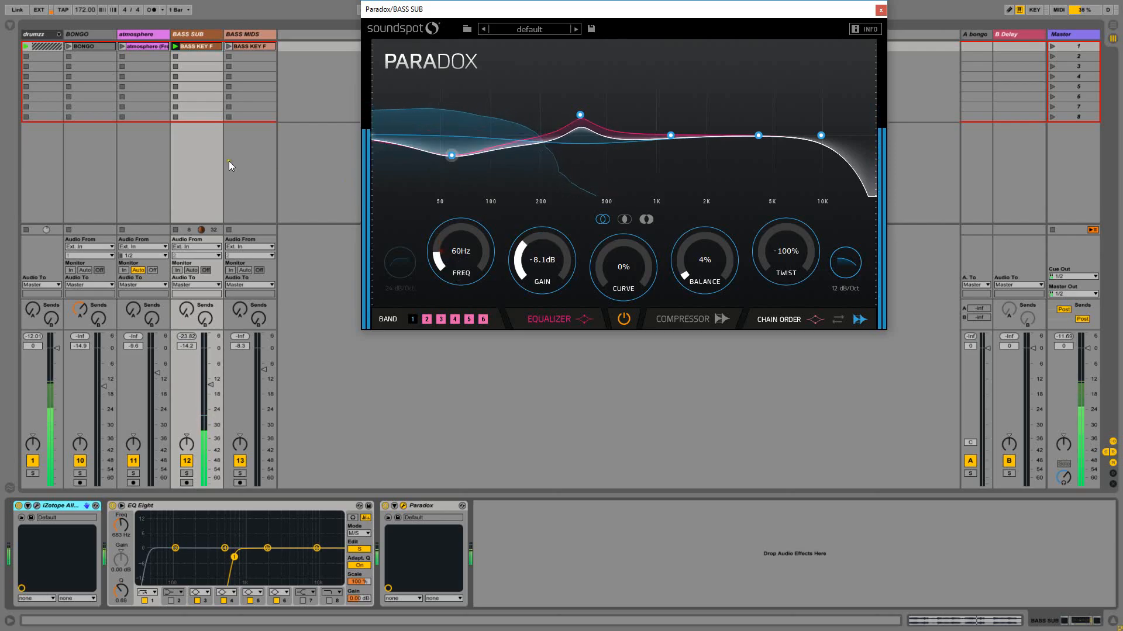
pyautogui.click(879, 9)
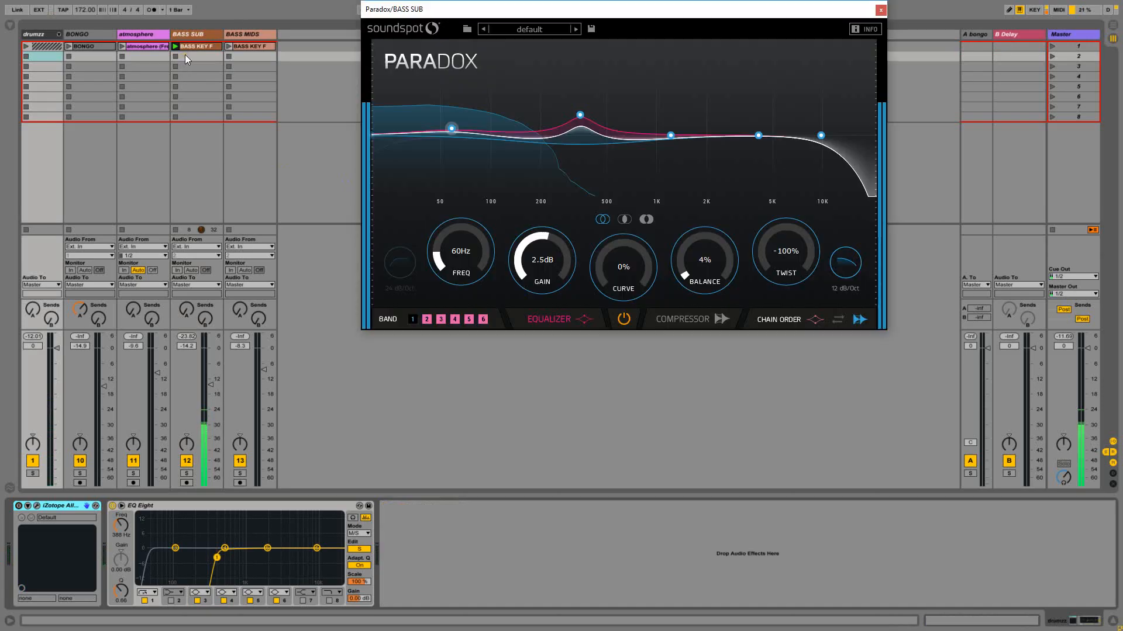
# Step: Check the Bass Mids track's Alloy EQ window and close it, leaving EQ Eight expanded
pyautogui.click(197, 57)
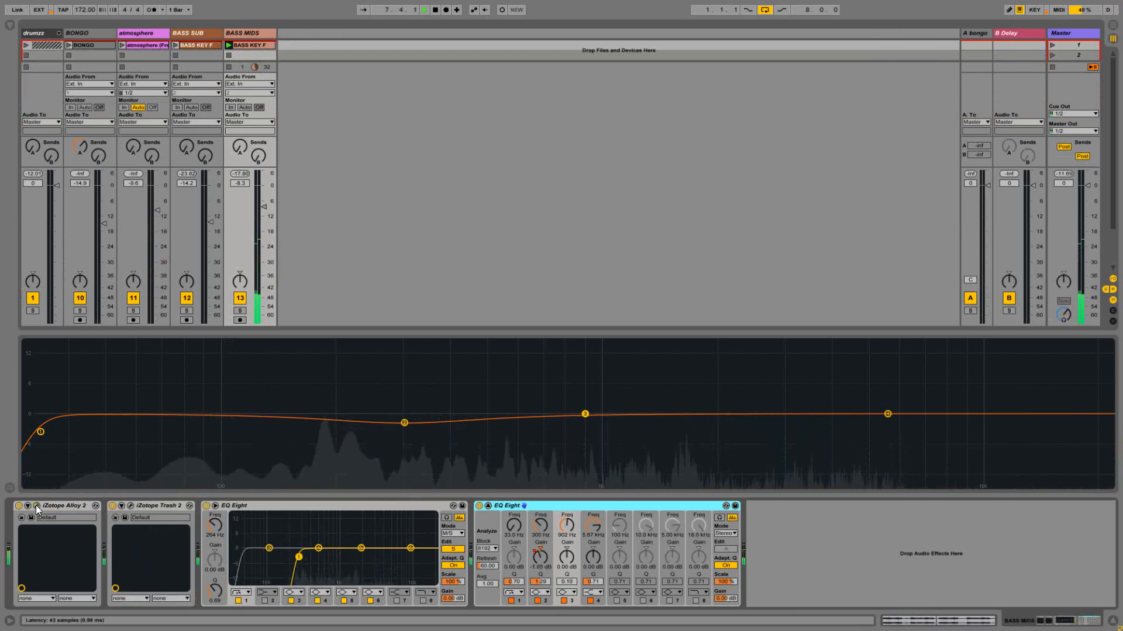
pyautogui.click(37, 505)
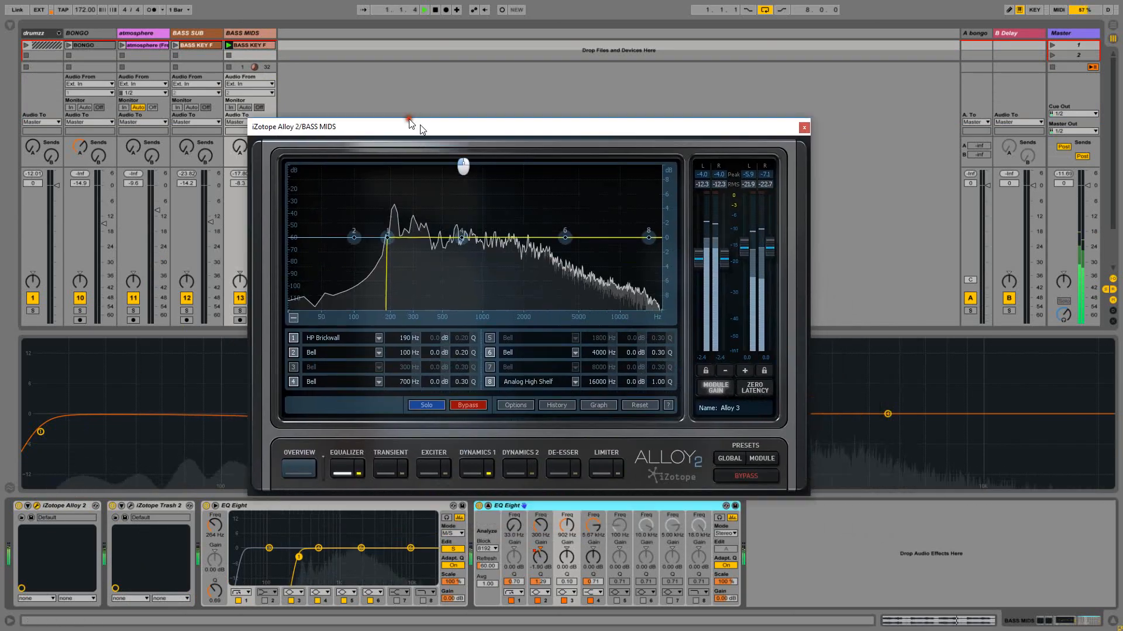
pyautogui.click(803, 128)
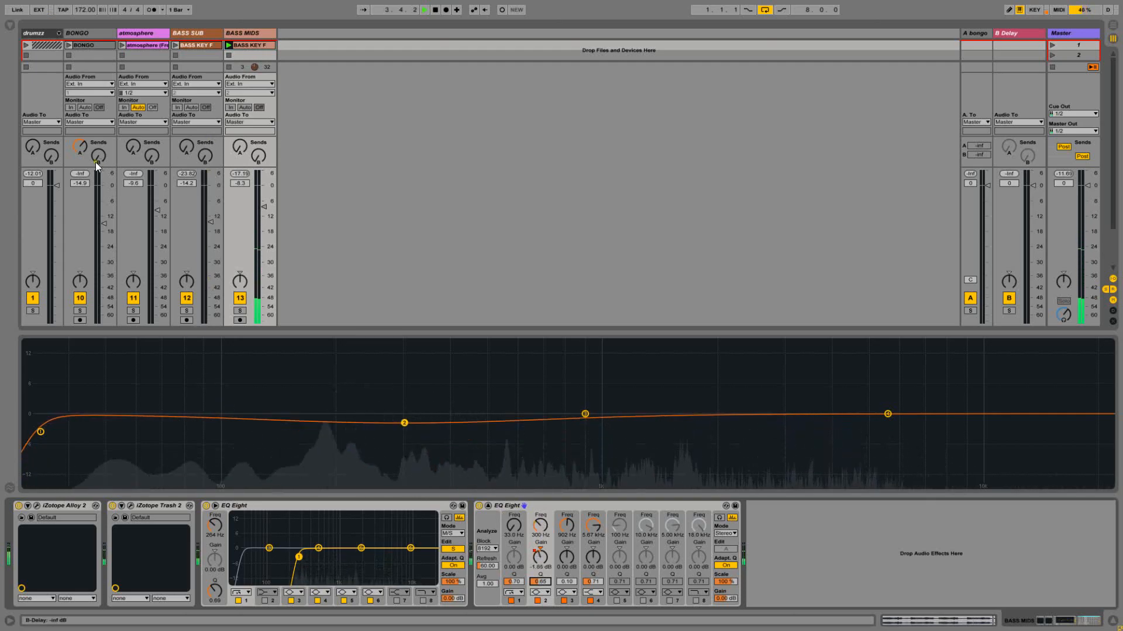
# Step: Display the Bass Mids clip's EQ Eight '5 Gain A' envelope with its repeating ducking dips
pyautogui.click(228, 44)
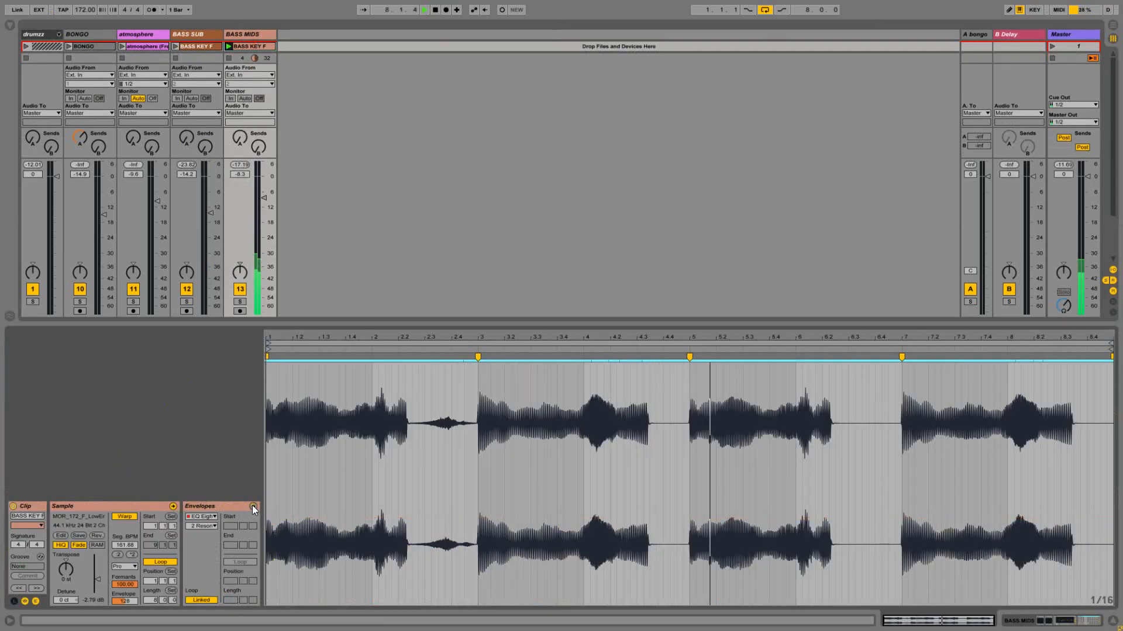
pyautogui.click(202, 516)
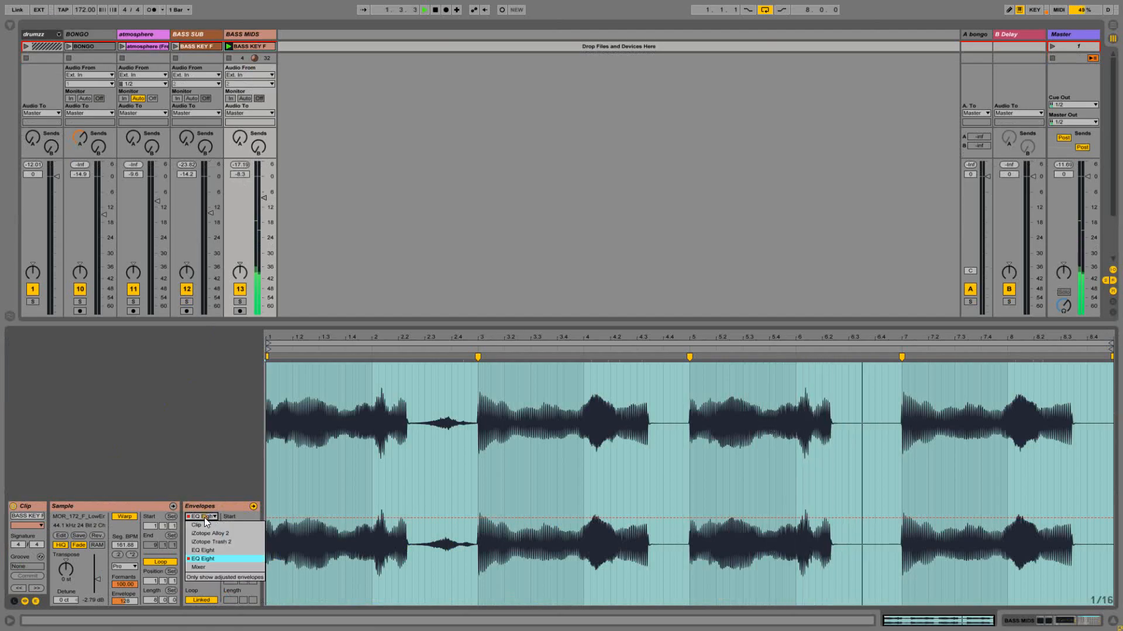
pyautogui.click(200, 559)
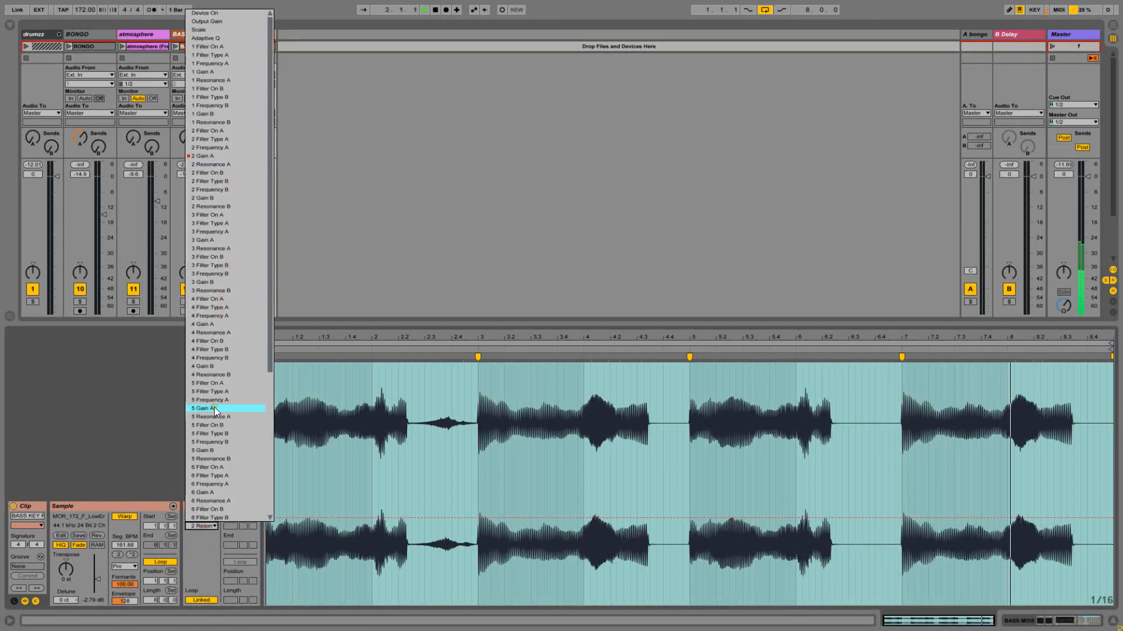
pyautogui.click(202, 408)
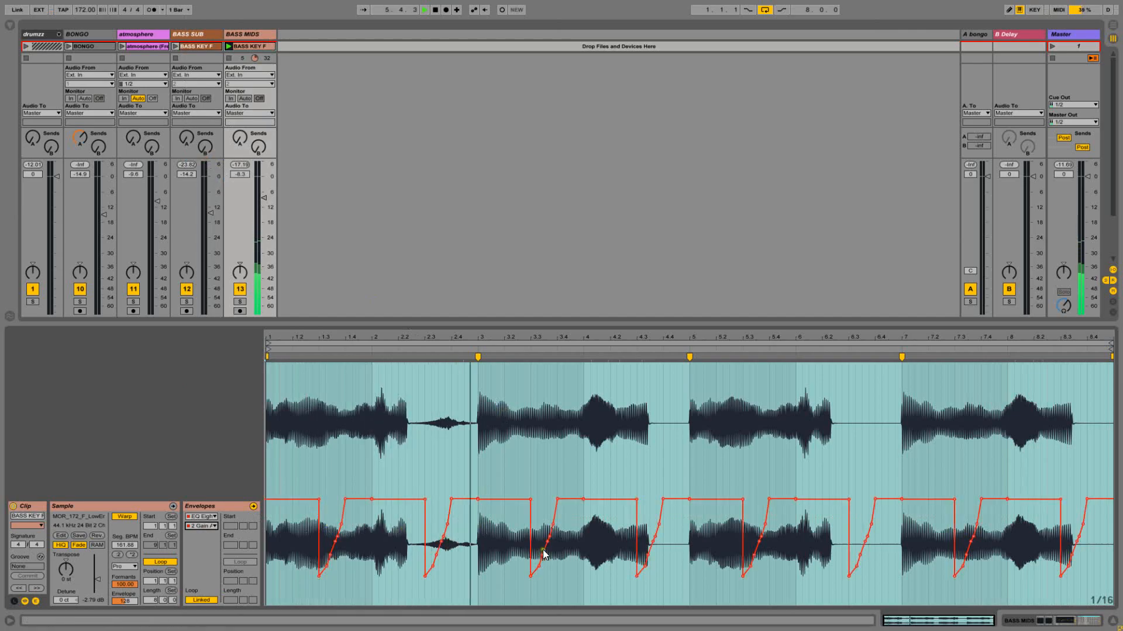
pyautogui.click(723, 544)
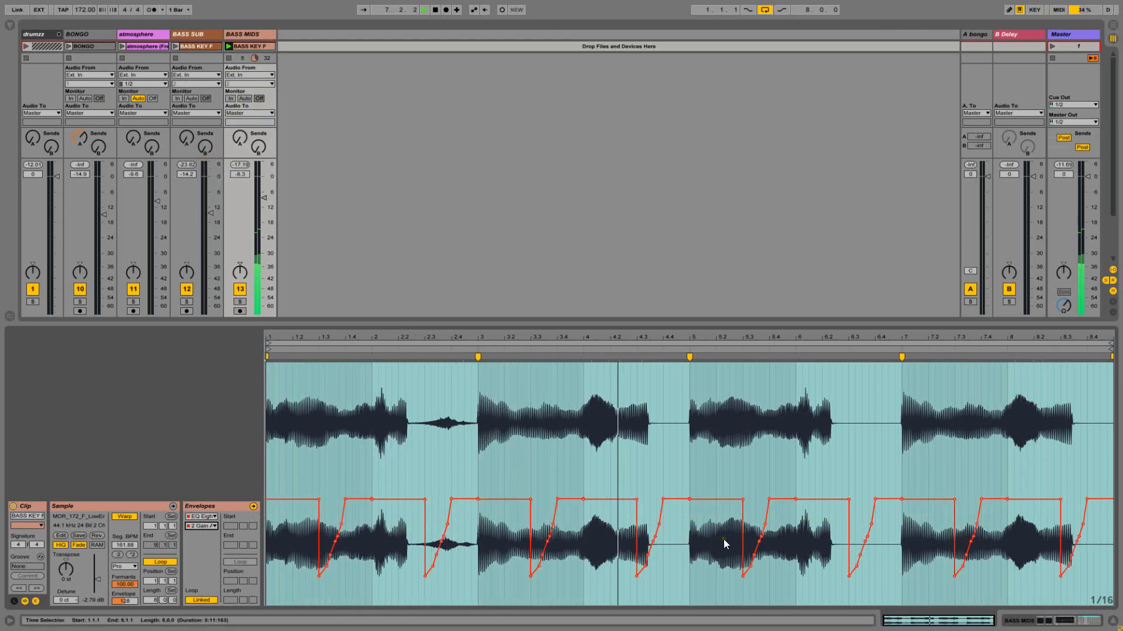